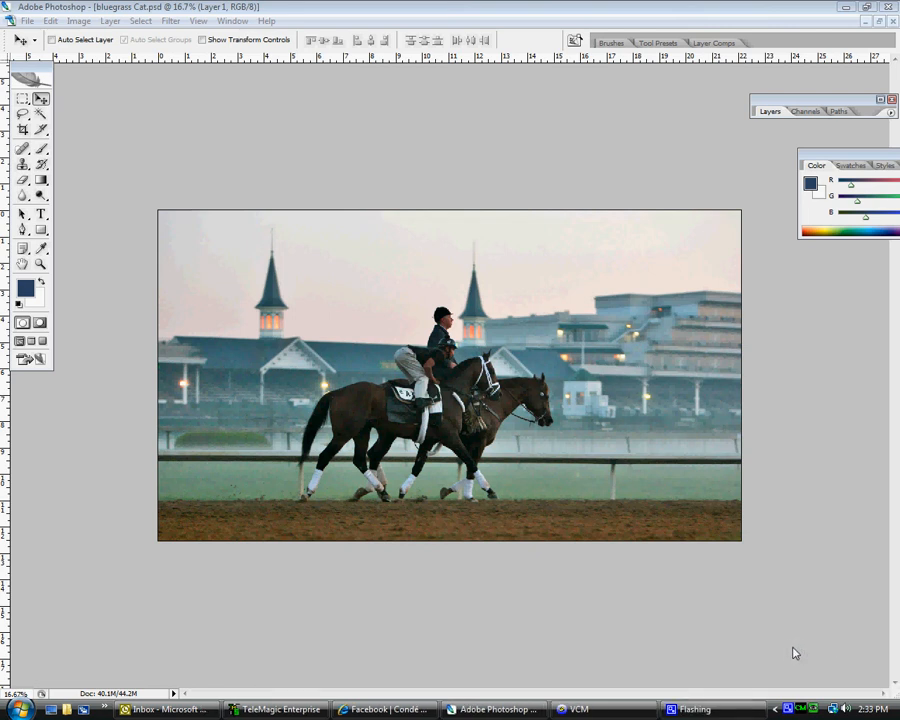
mouse_move(788, 656)
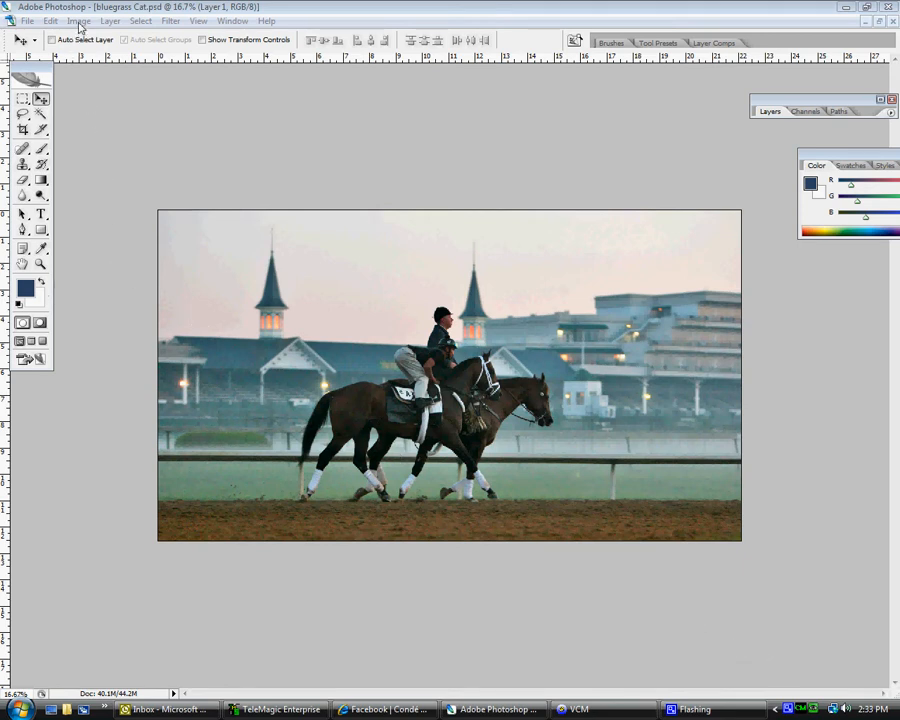
Step: Bring up Image Size, showing 4972 × 2820 px, 22.098 × 12.533 in at 225 ppi
left_click(88, 22)
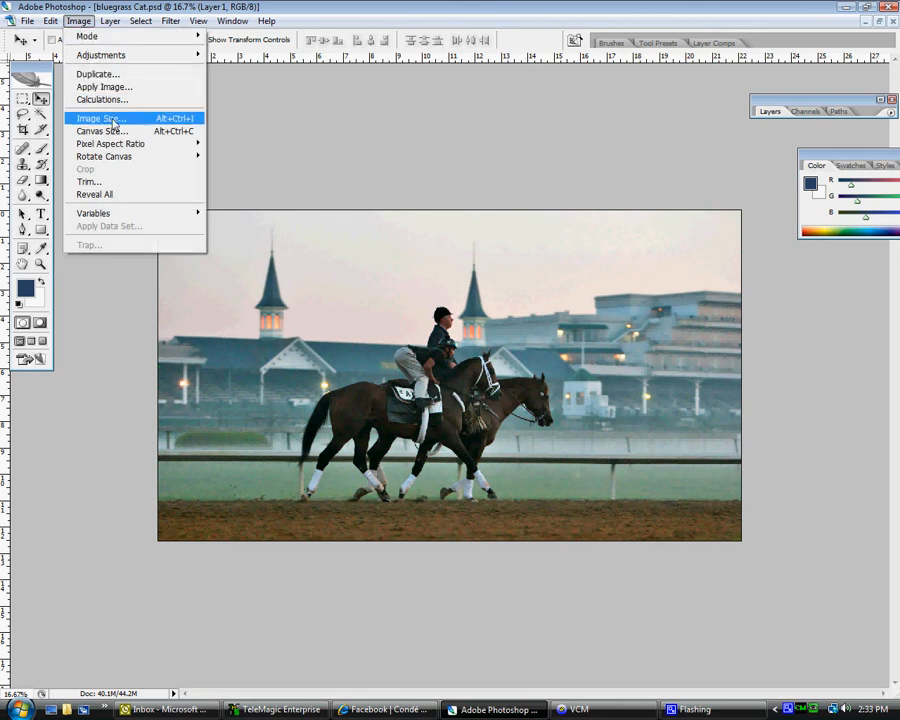
left_click(110, 116)
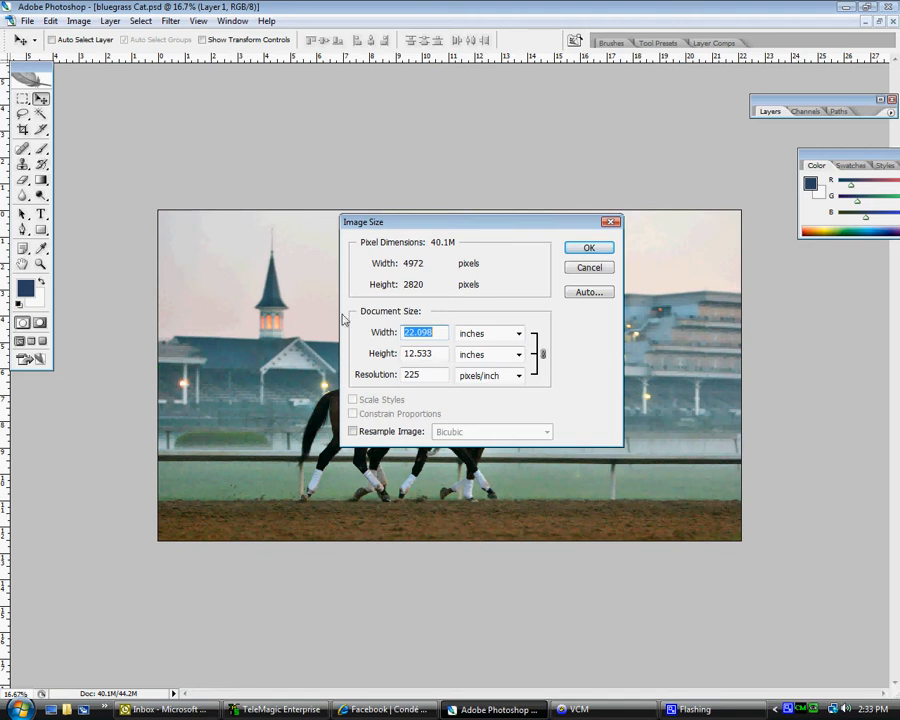
left_click(424, 352)
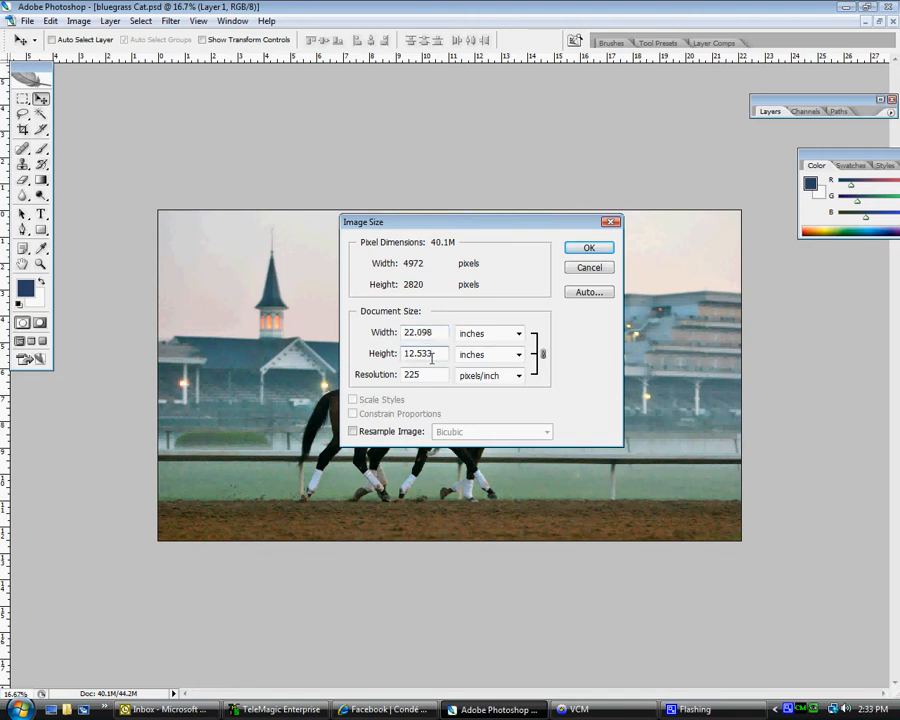
mouse_move(436, 354)
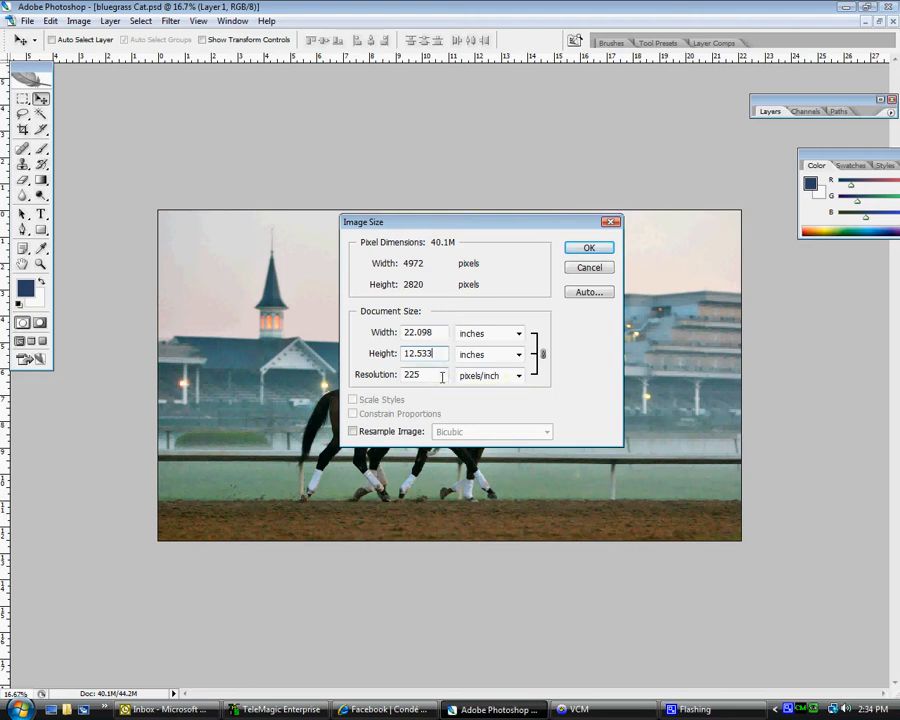
mouse_move(440, 376)
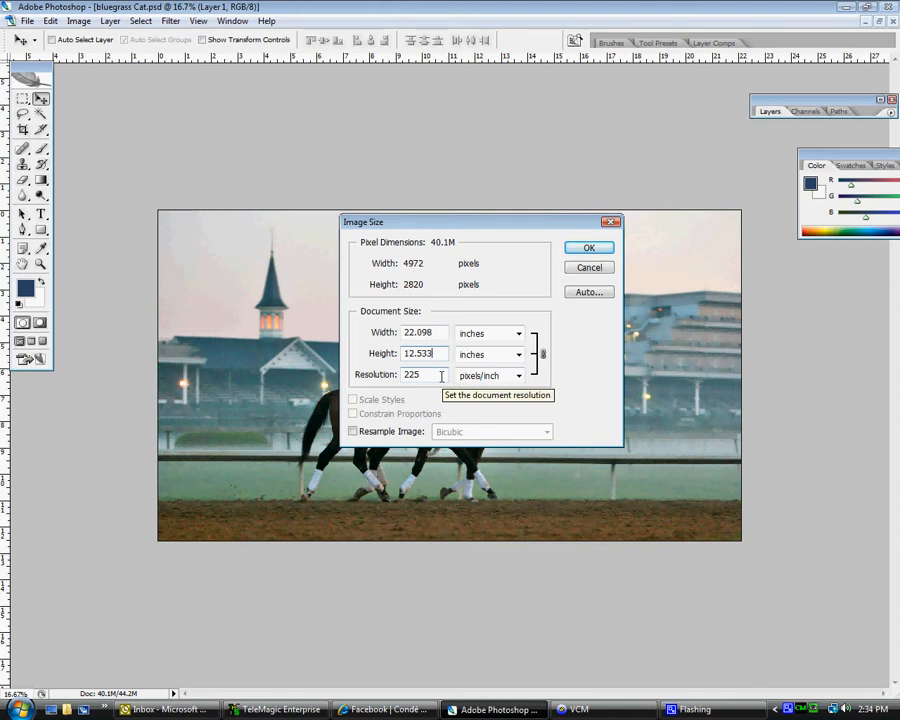
mouse_move(410, 396)
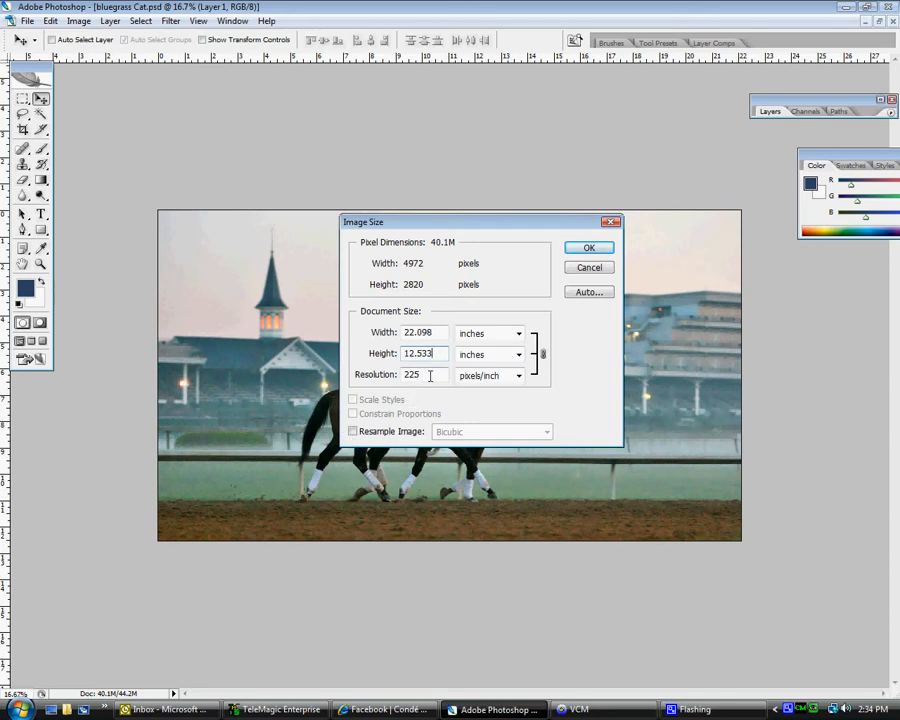
Step: Set resolution to 200 ppi without resampling, giving 24.86 × 14.1 inches
triple_click(422, 374)
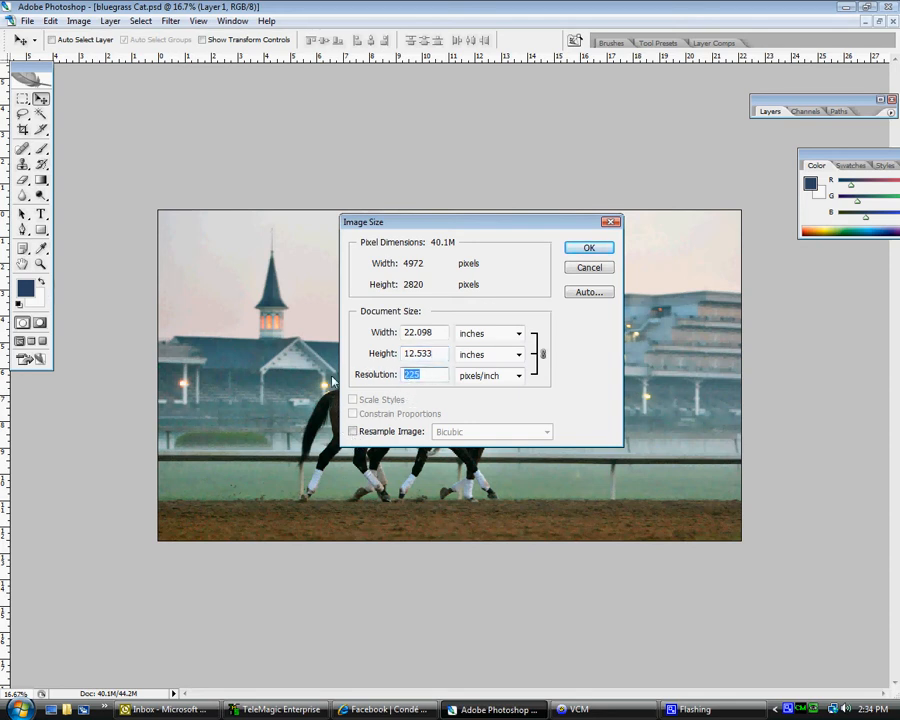
type("2")
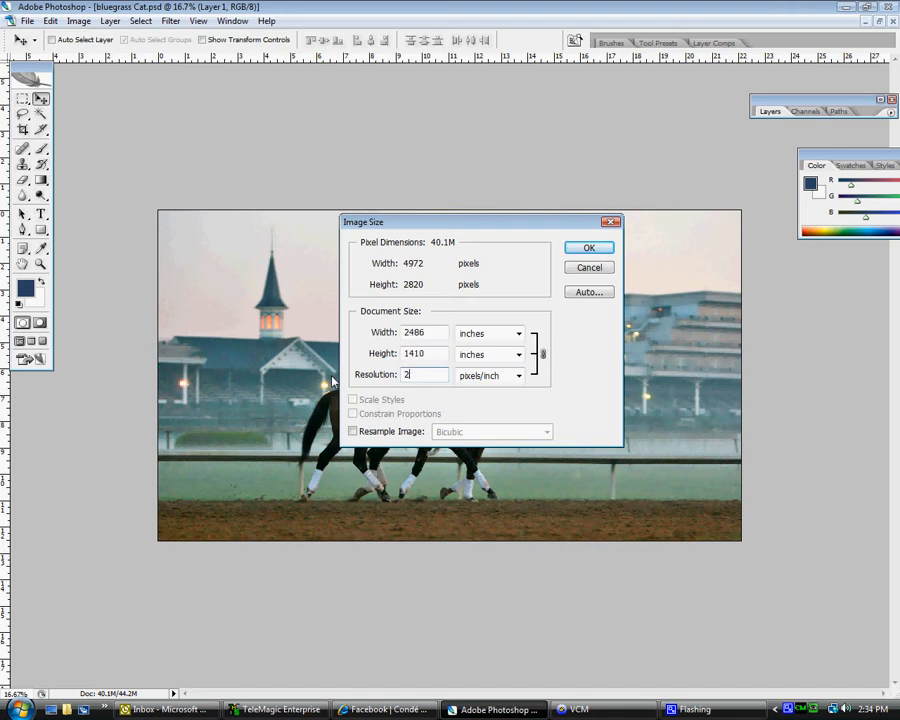
type("00")
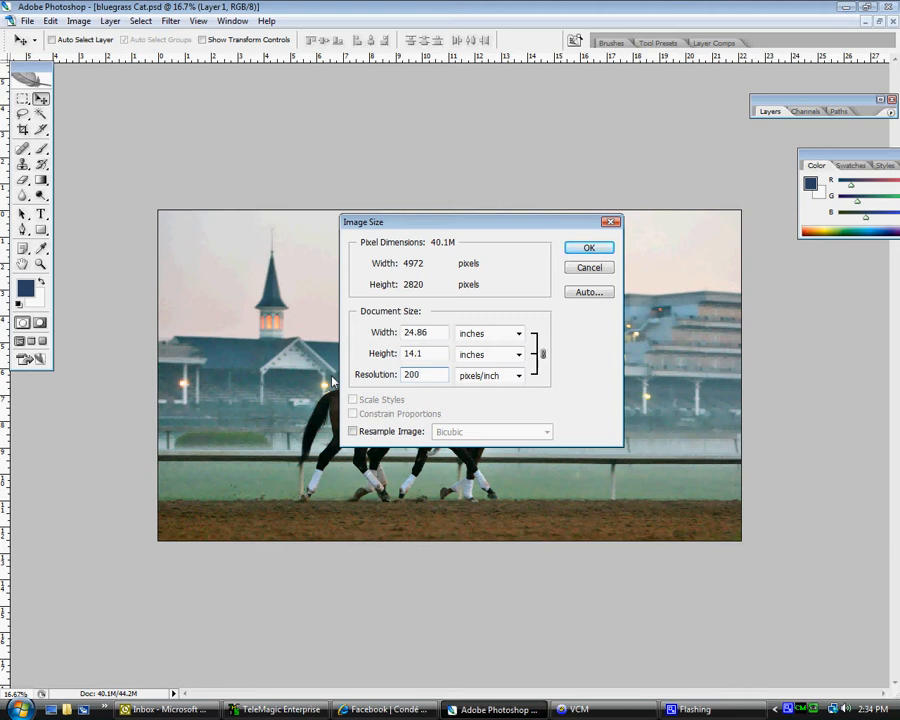
mouse_move(508, 300)
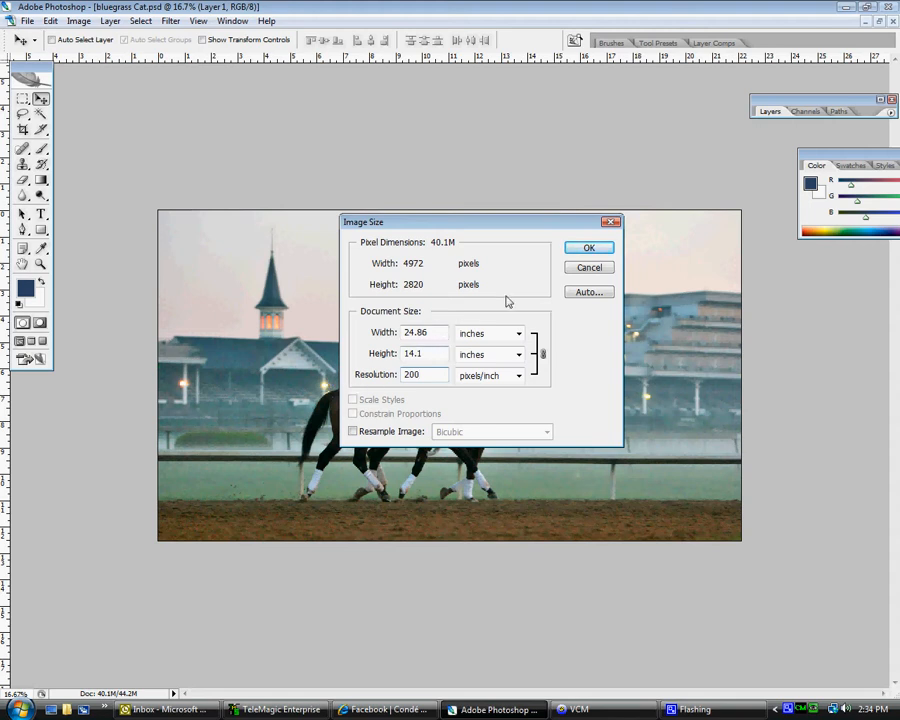
left_click(588, 248)
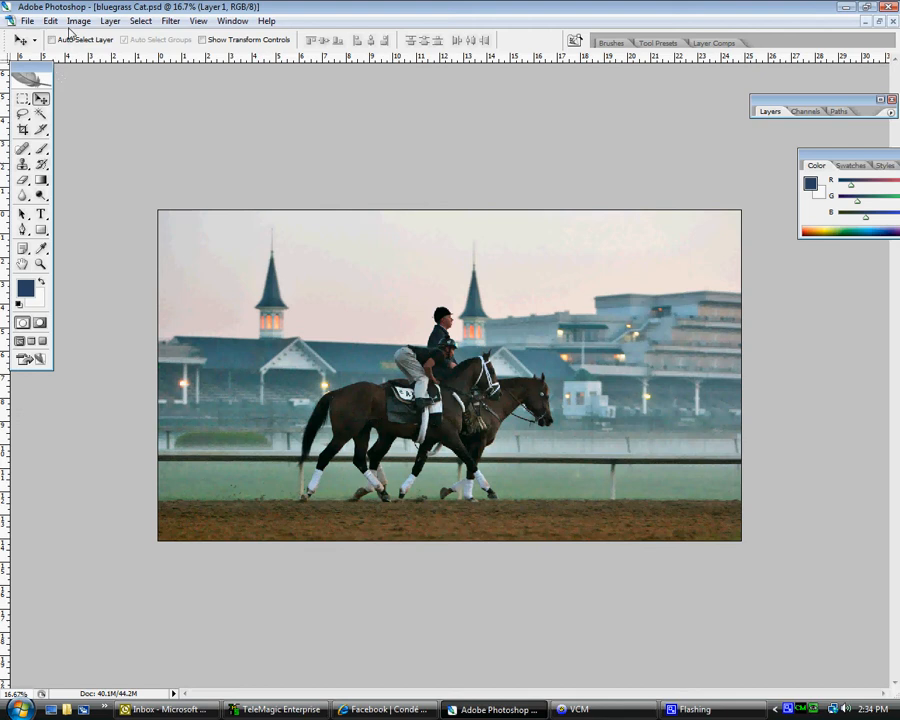
Step: Reopen Image Size to confirm 24.86 × 14.1 inches at 200 ppi
left_click(92, 22)
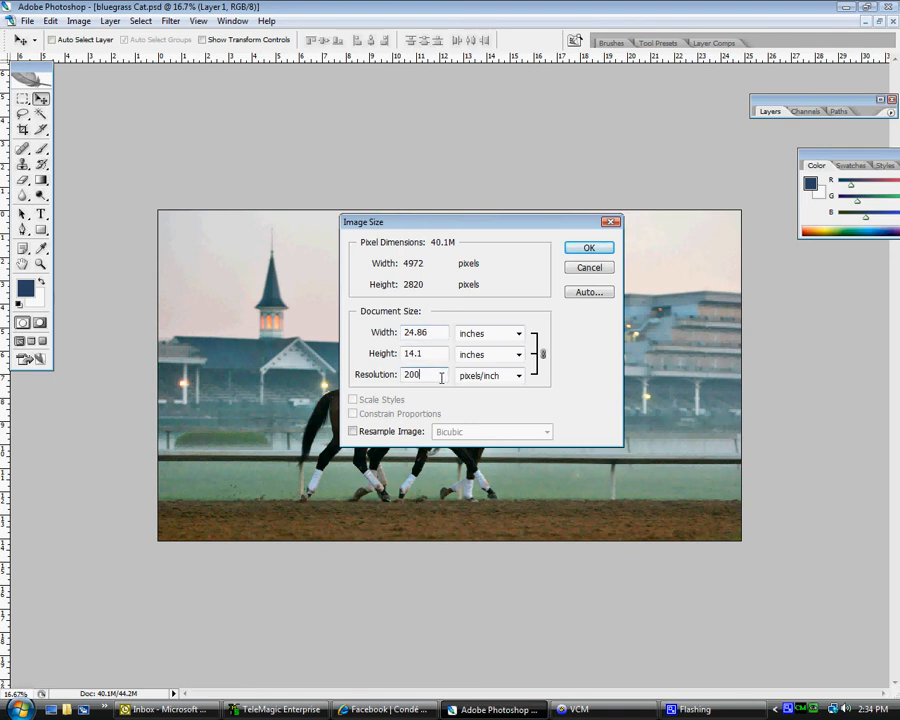
mouse_move(436, 376)
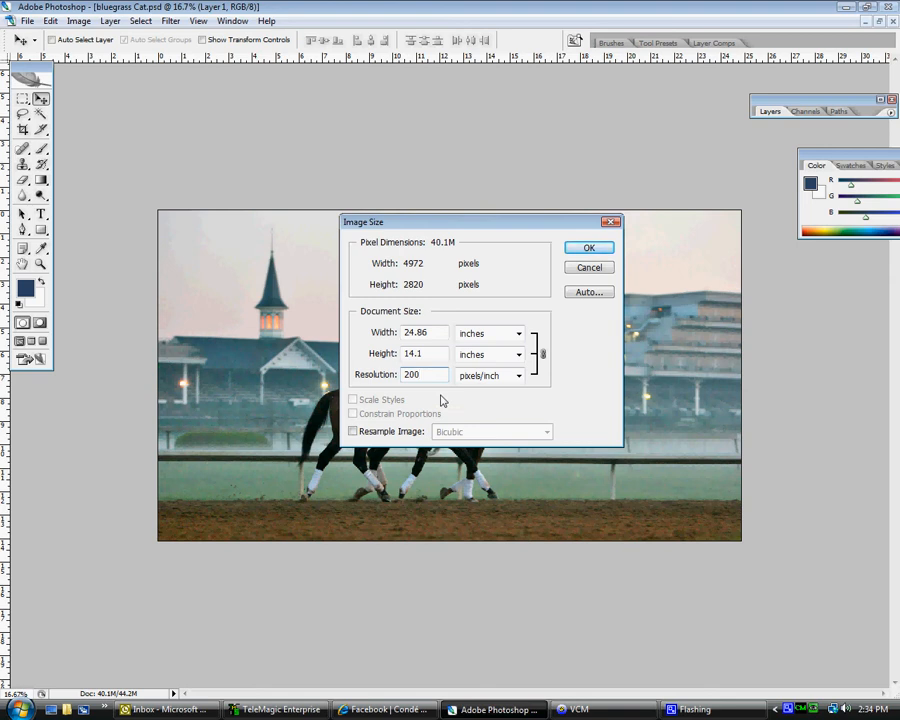
mouse_move(432, 400)
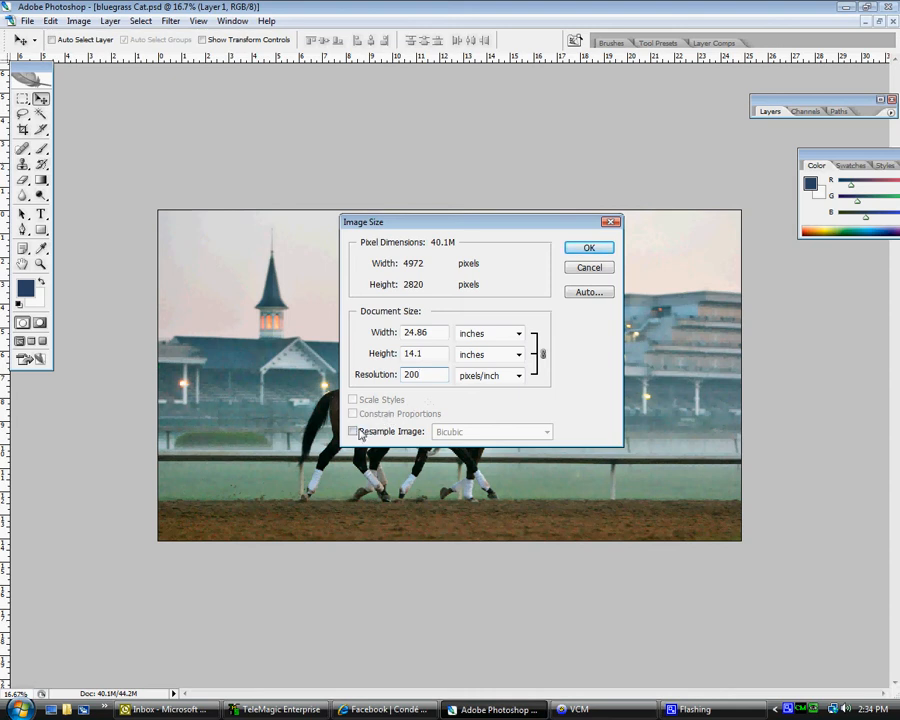
Step: Preview a resampled trial height, then cancel to leave the photo unchanged
left_click(352, 432)
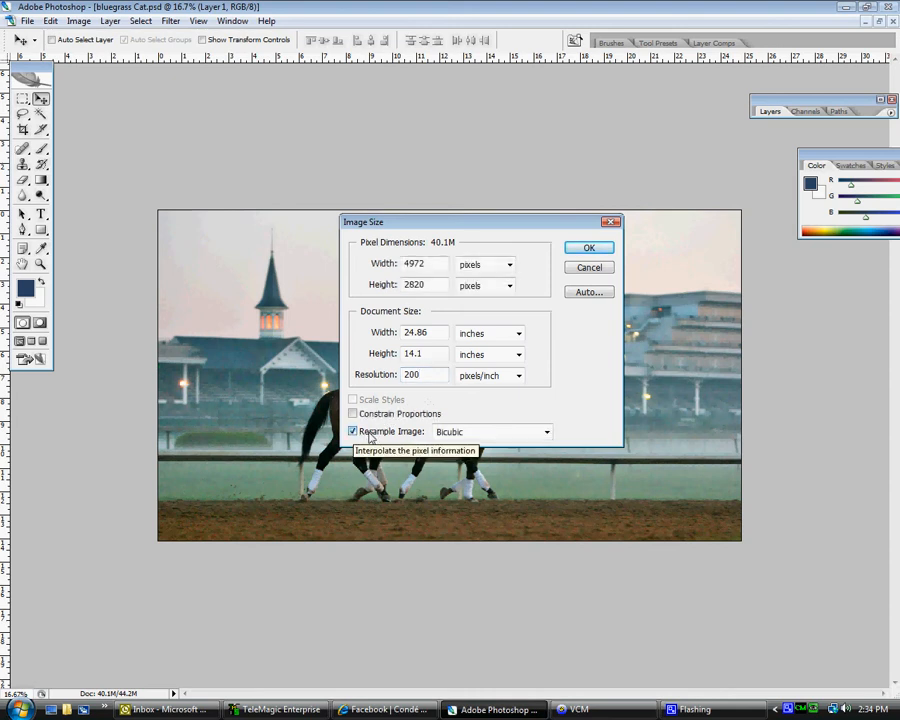
mouse_move(392, 380)
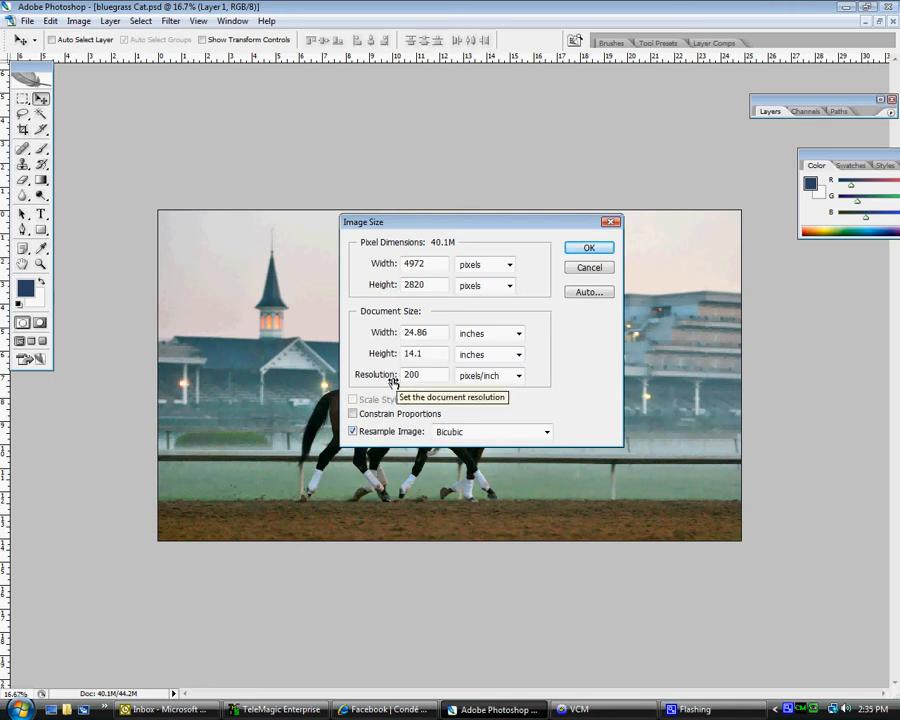
mouse_move(438, 368)
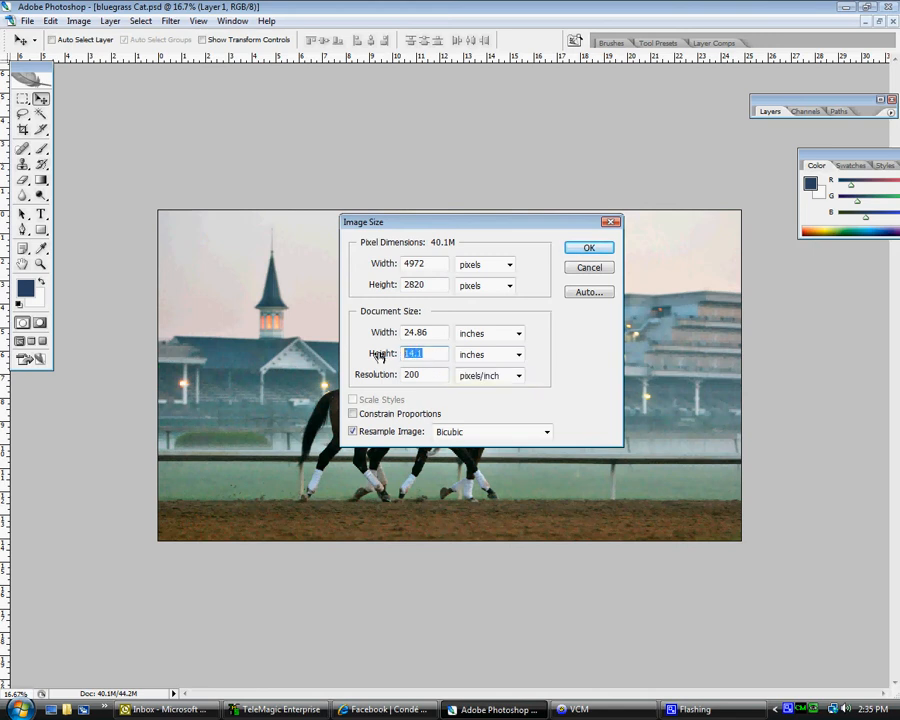
type("6")
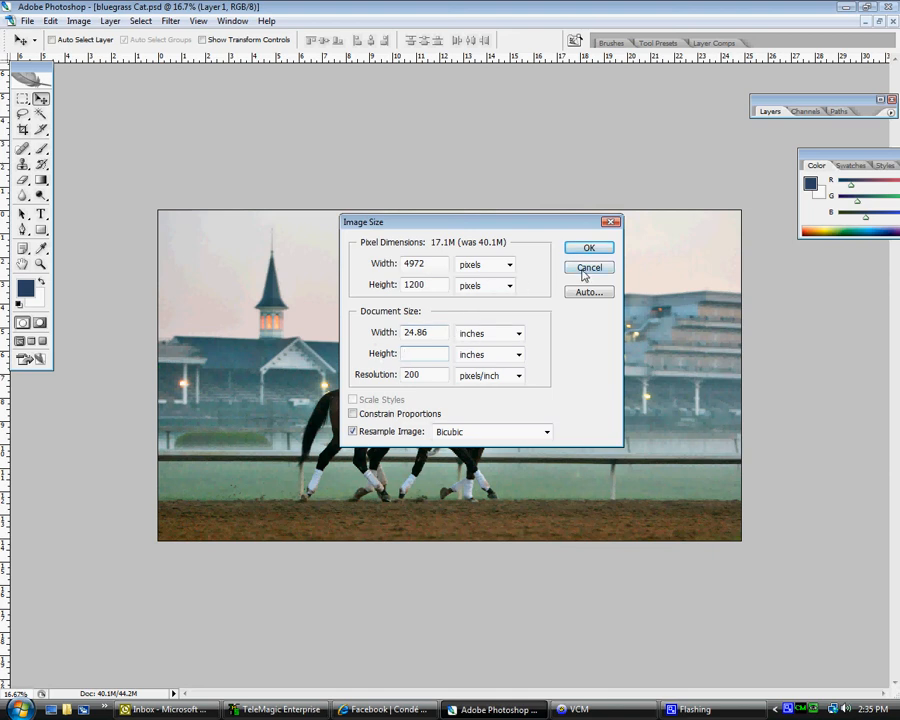
left_click(588, 268)
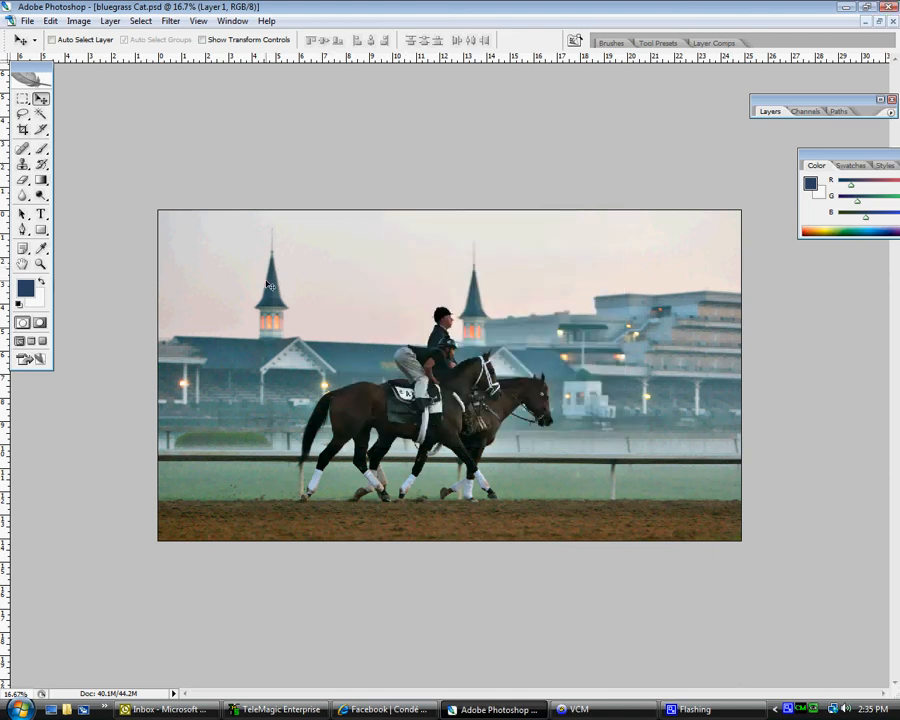
Step: Resample the photo to 12 × 6.806 inches (2400 × 1361 px) at 200 ppi with proportions constrained
left_click(88, 22)
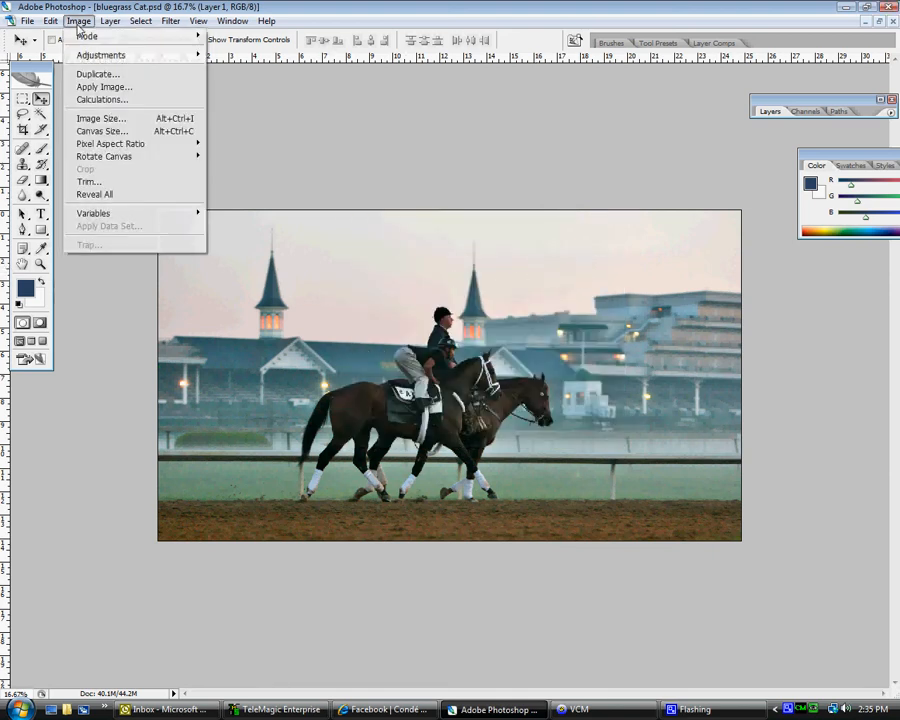
left_click(104, 120)
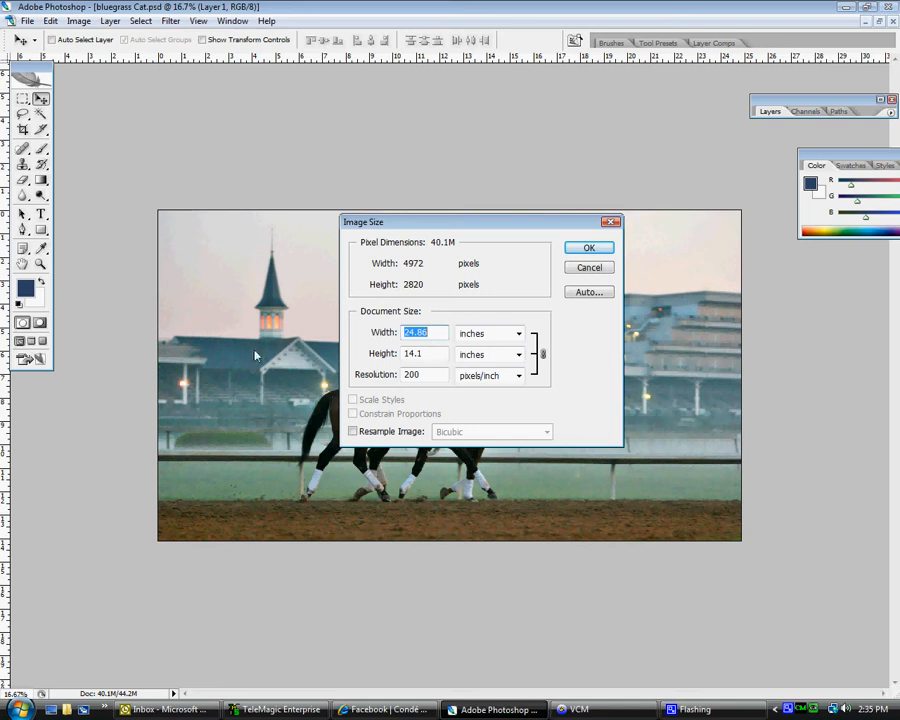
left_click(422, 352)
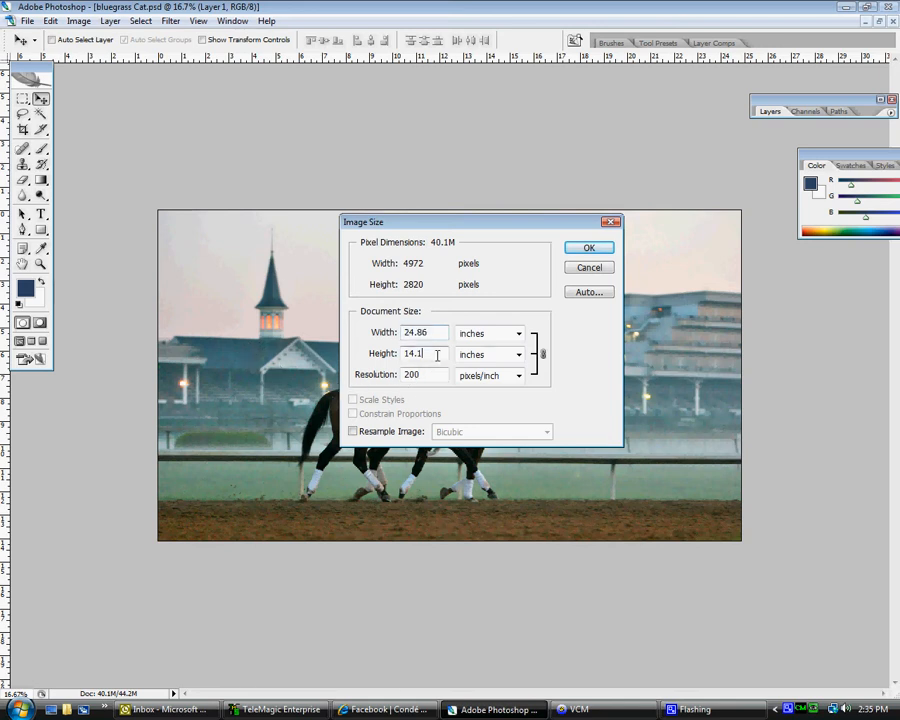
mouse_move(436, 354)
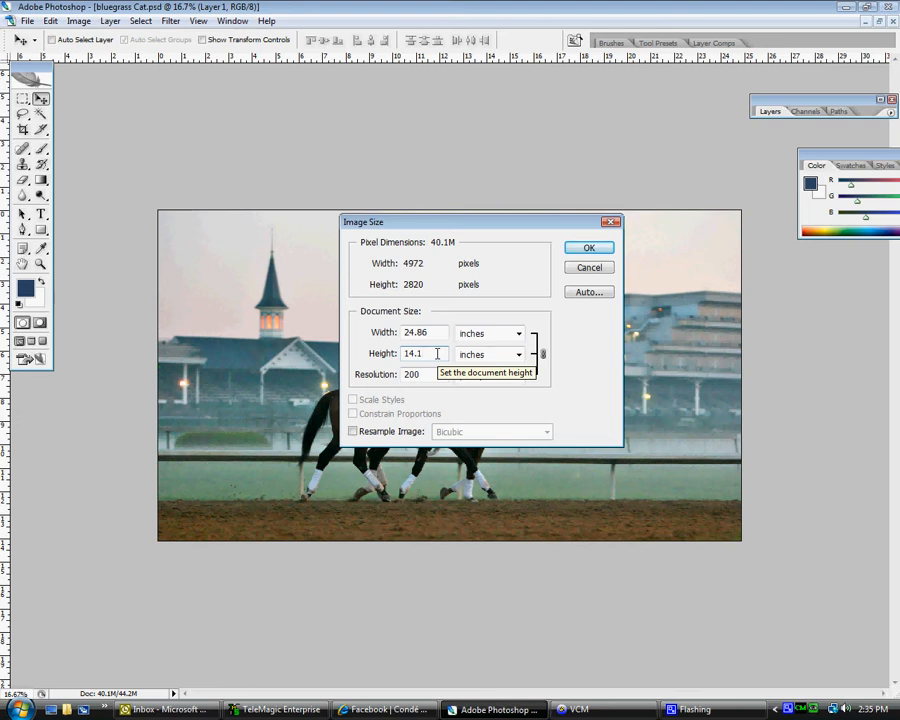
mouse_move(436, 368)
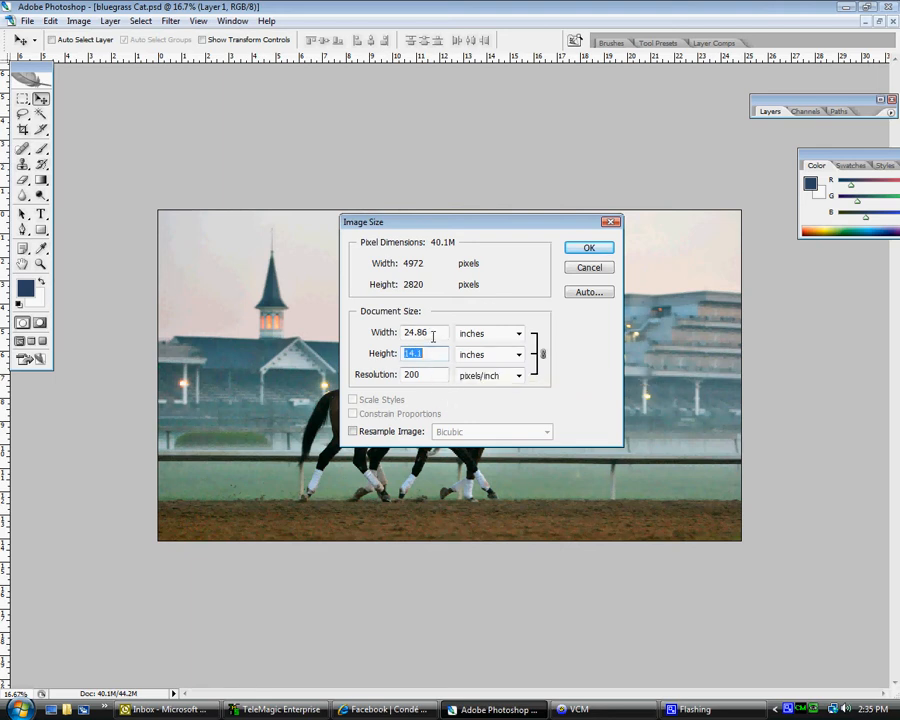
left_click(422, 332)
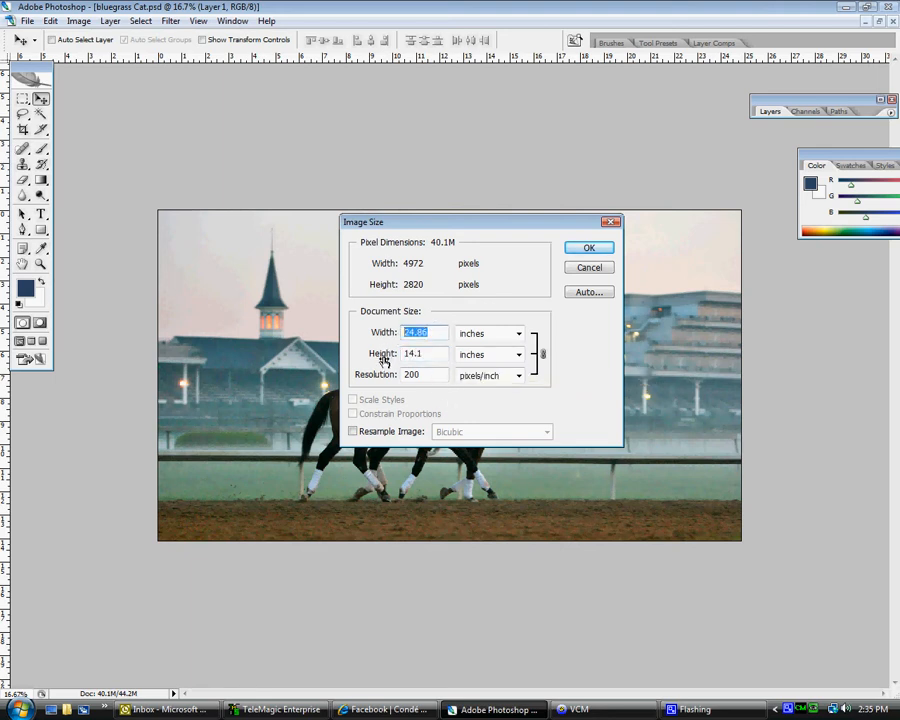
left_click(352, 432)
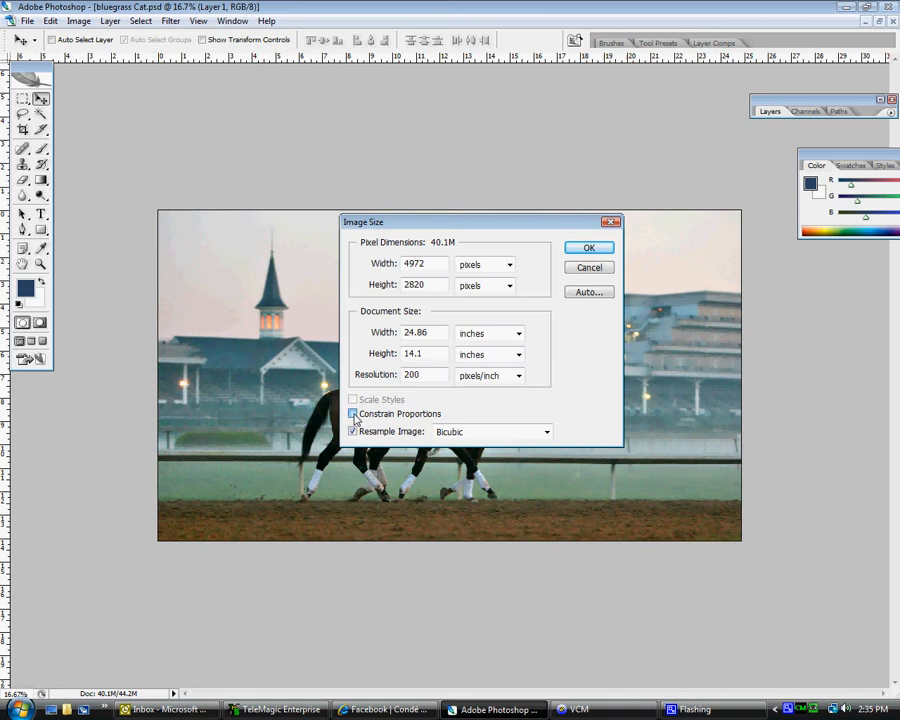
left_click(352, 412)
type("6.")
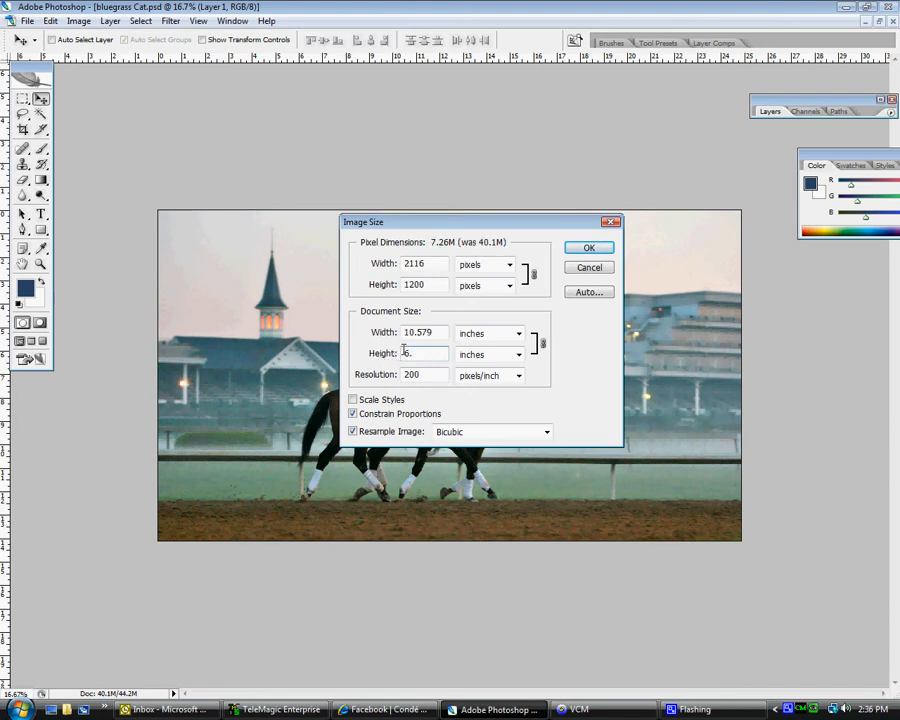
mouse_move(456, 368)
type("12.")
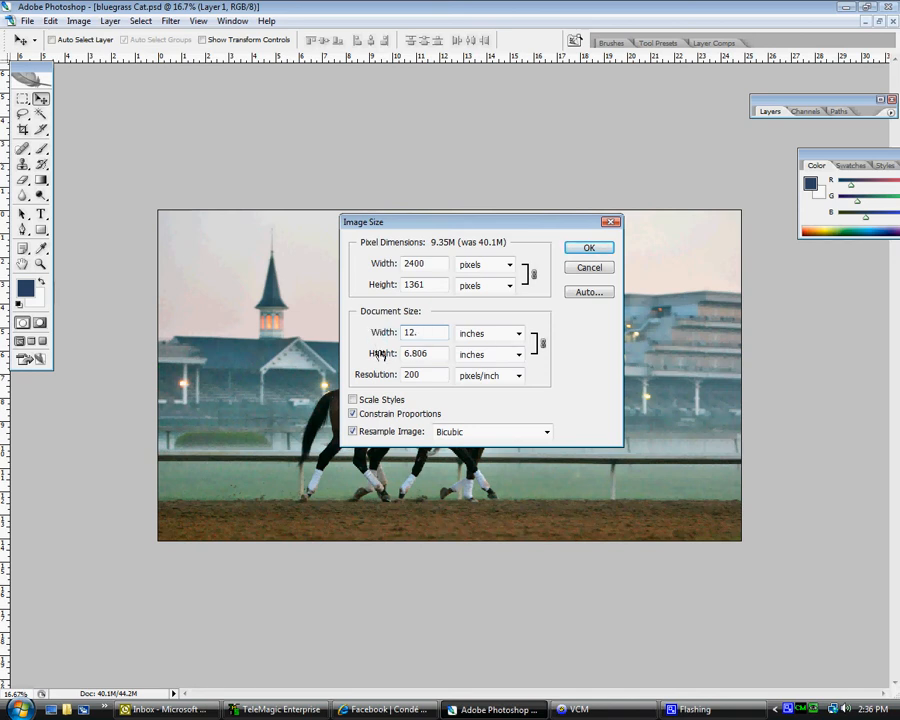
mouse_move(380, 362)
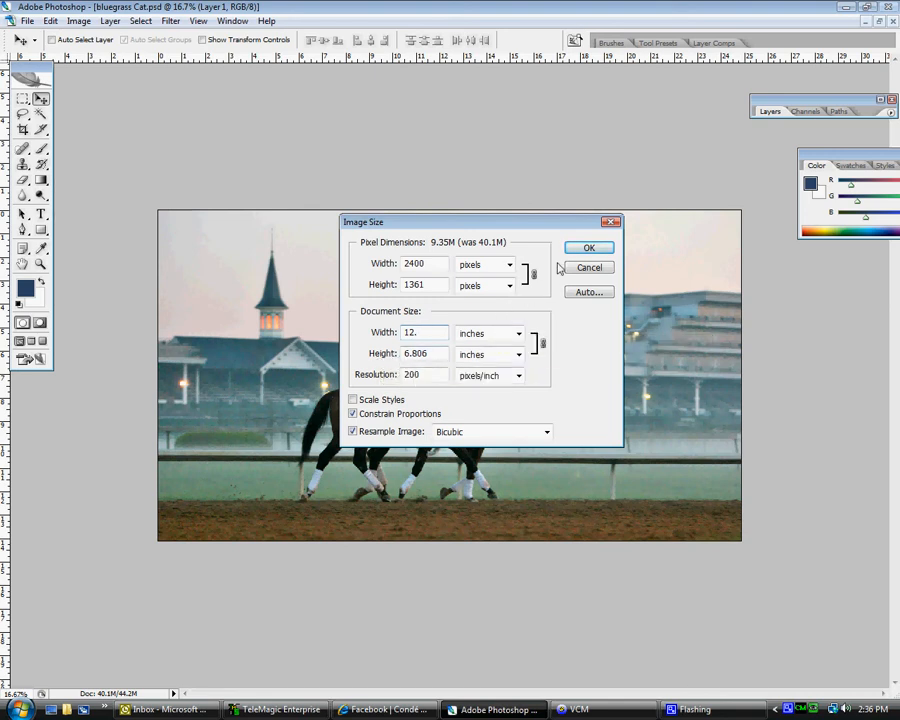
left_click(588, 248)
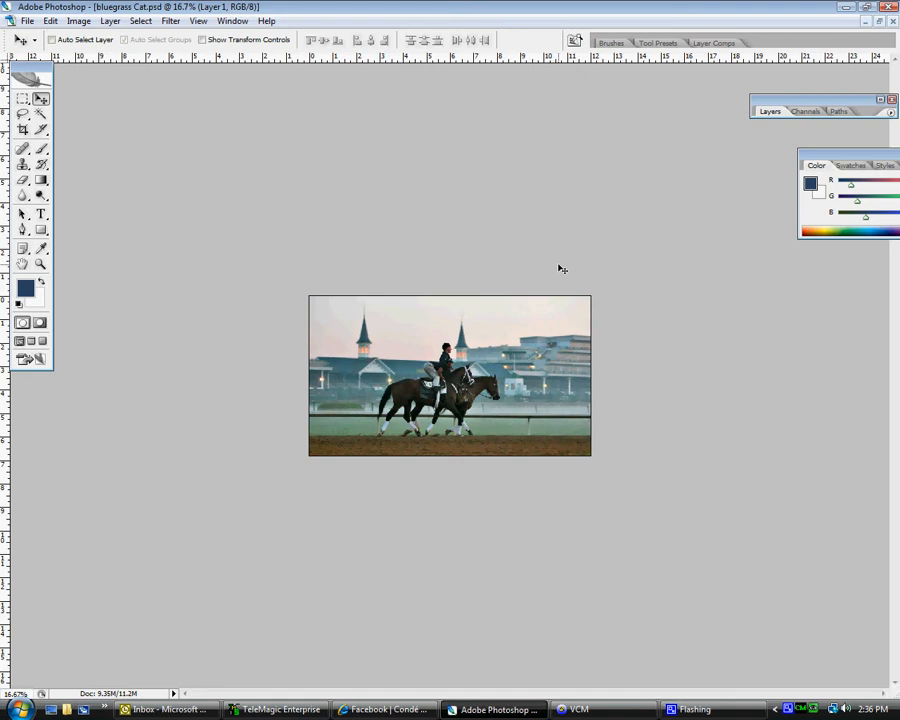
mouse_move(252, 168)
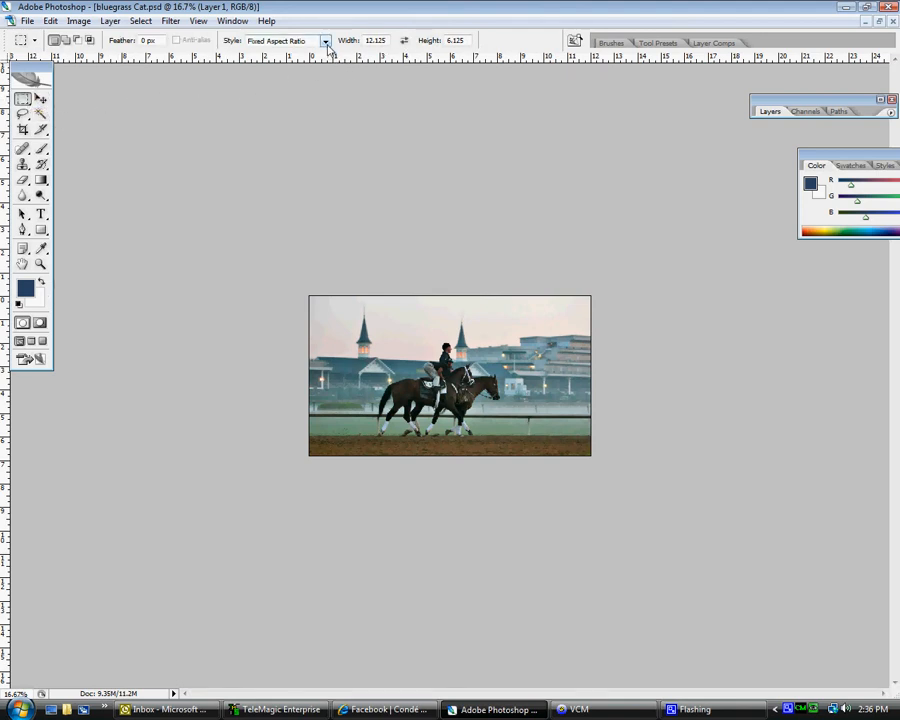
Step: Set the Rectangular Marquee style to Fixed Aspect Ratio, 12.125 by 6.125
left_click(324, 40)
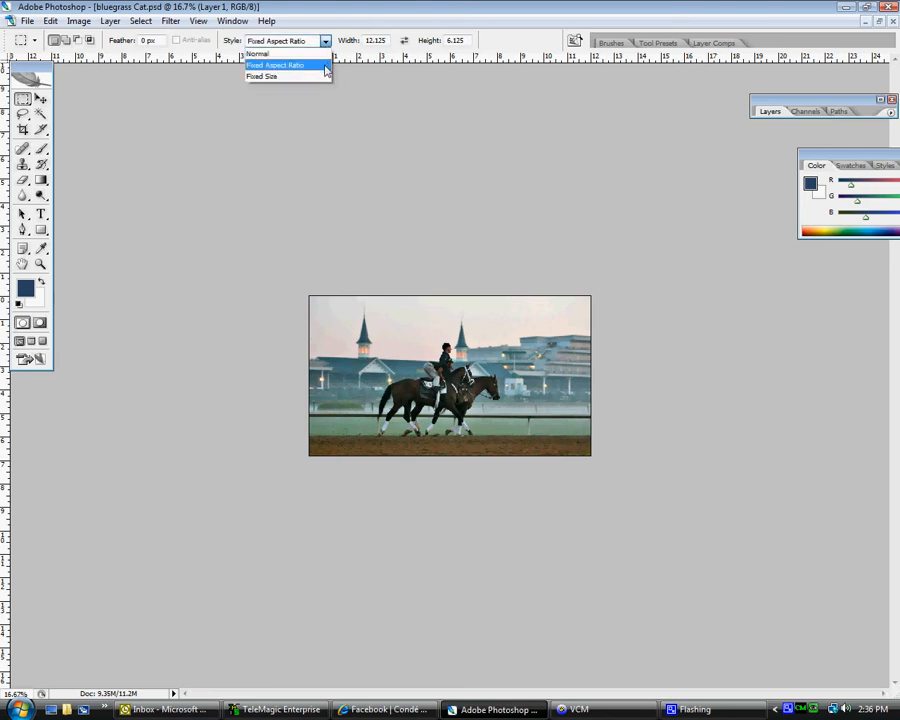
left_click(288, 66)
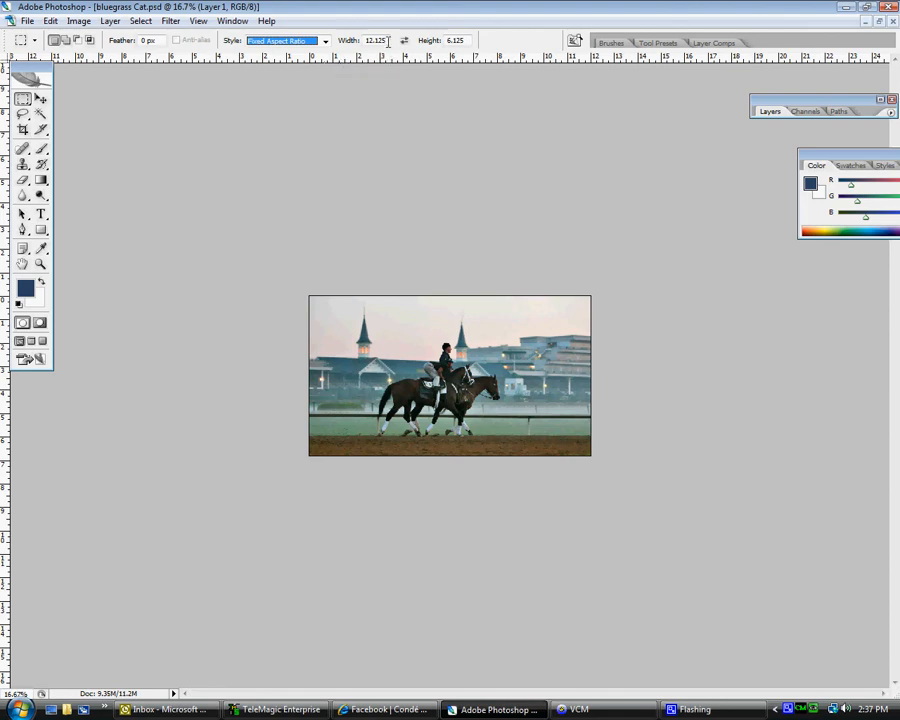
mouse_move(392, 42)
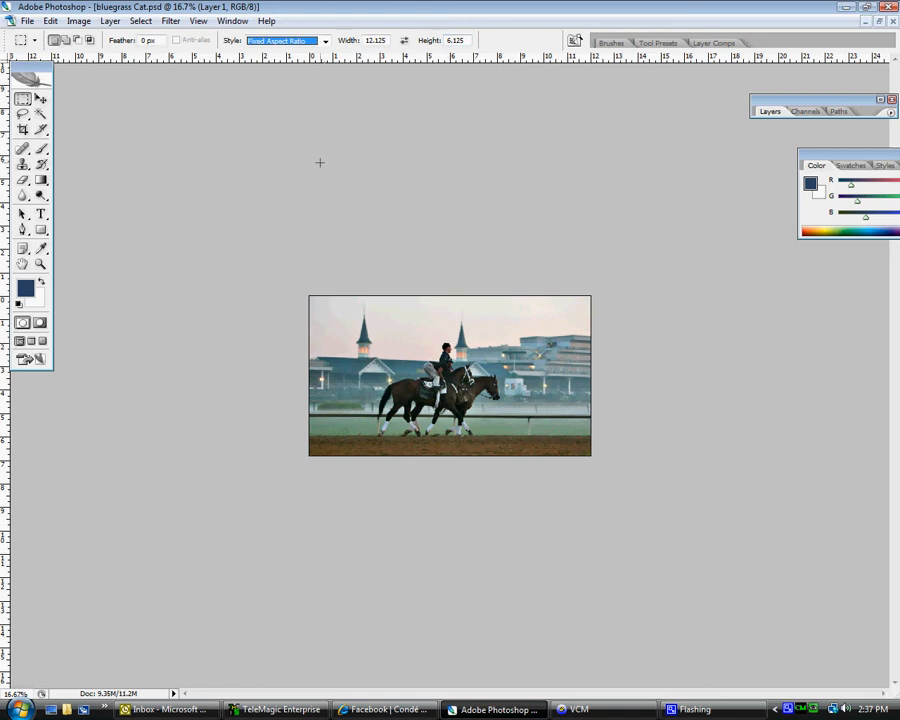
mouse_move(288, 240)
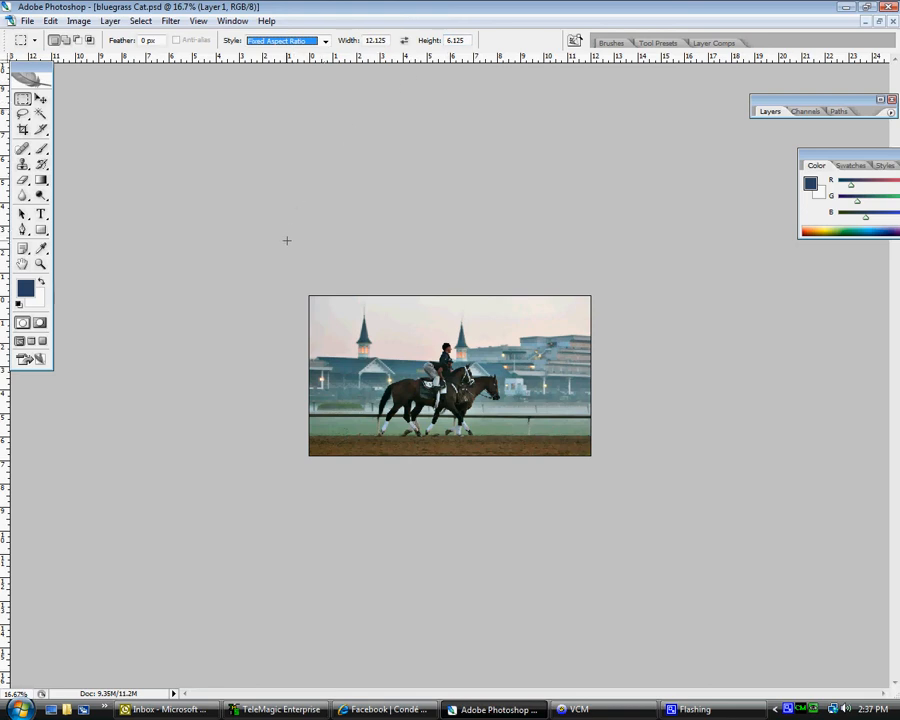
mouse_move(284, 250)
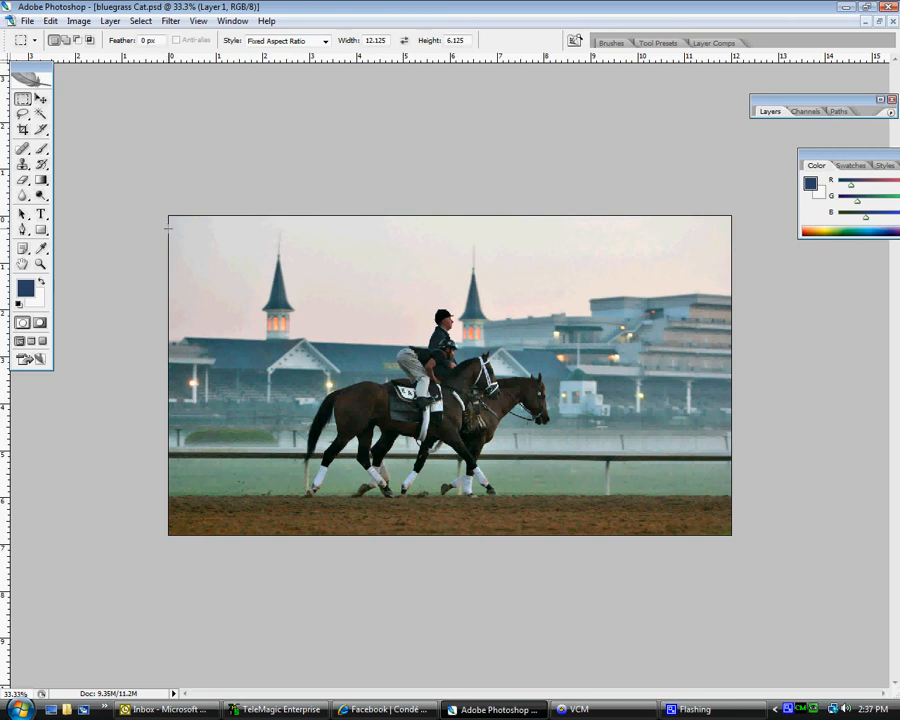
mouse_move(178, 236)
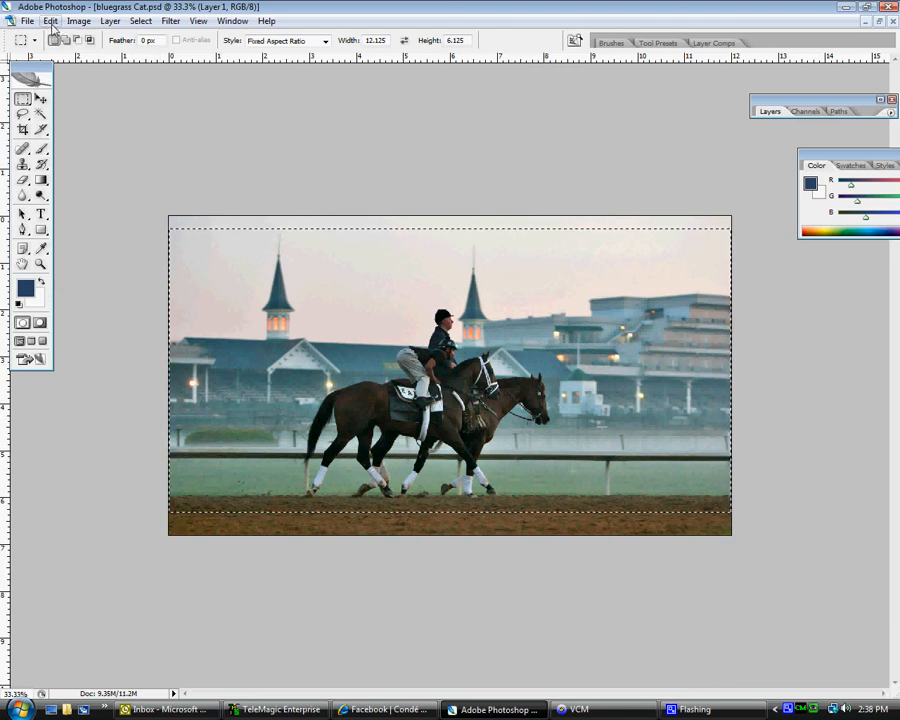
Step: Copy the fixed-ratio selection spanning nearly the whole horse photo
left_click(64, 20)
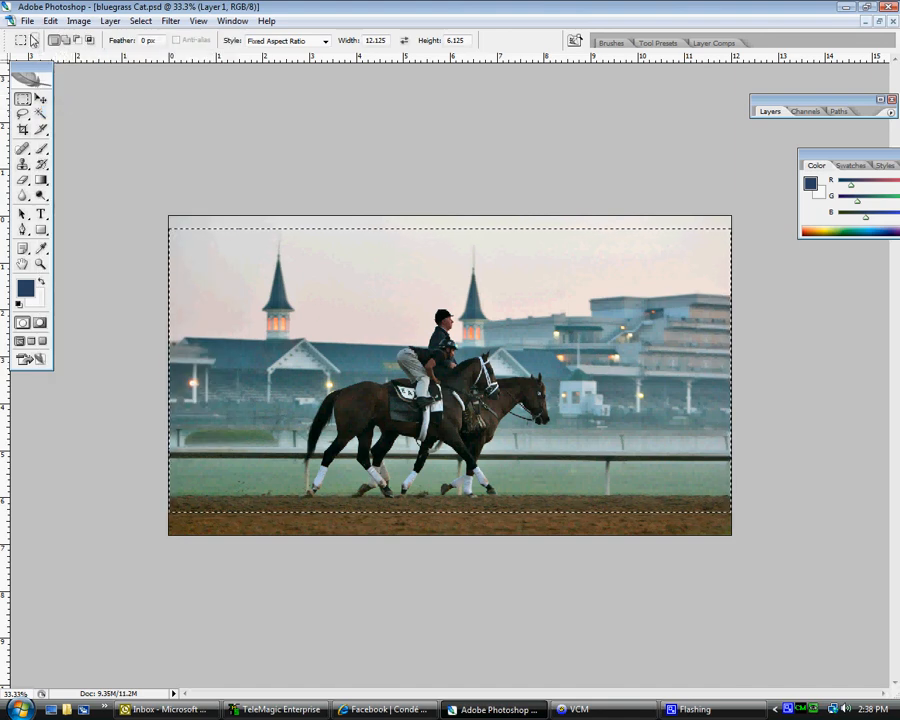
left_click(44, 22)
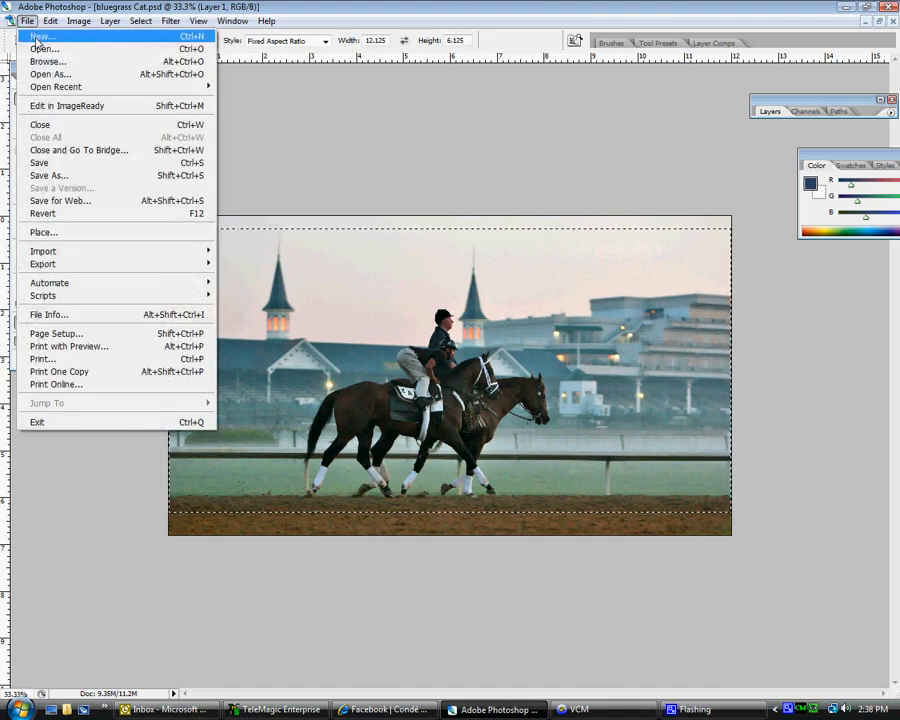
Step: Create a new Clipboard-preset document at 200 ppi and paste the horse photo into it
left_click(32, 36)
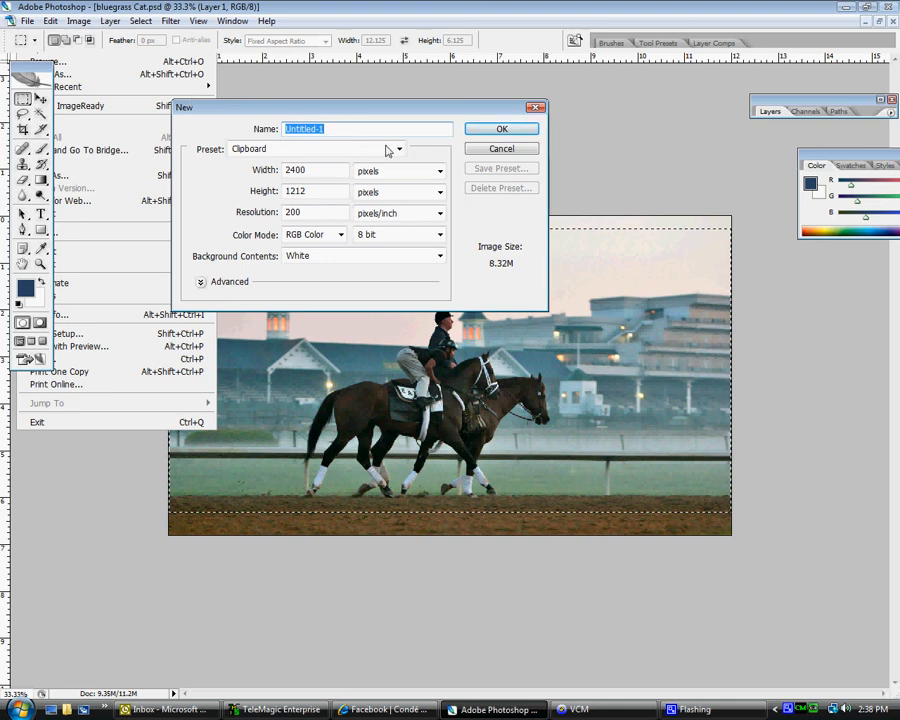
left_click(500, 128)
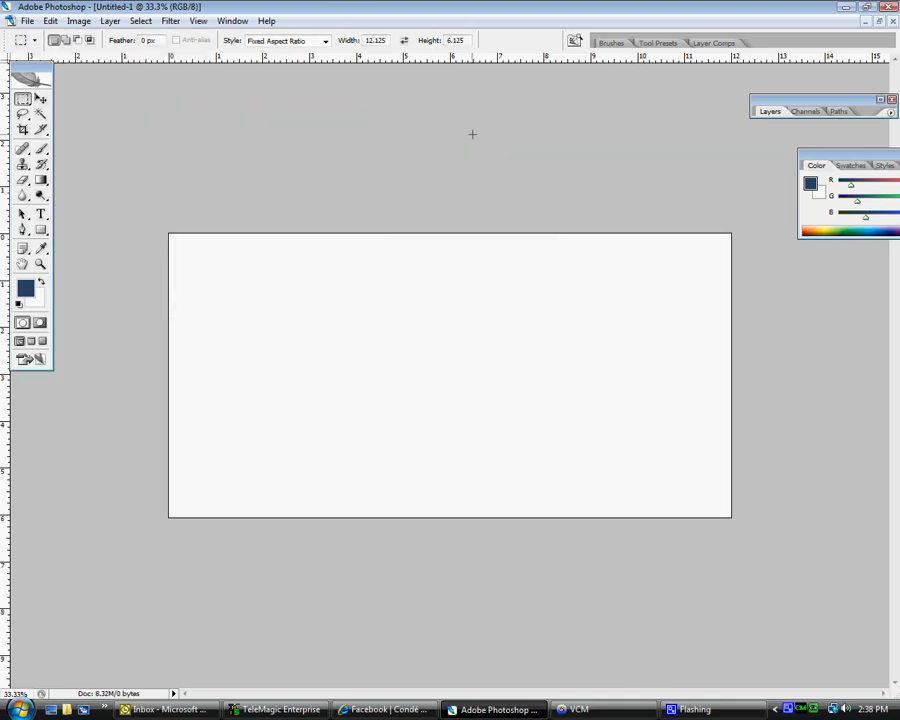
left_click(46, 96)
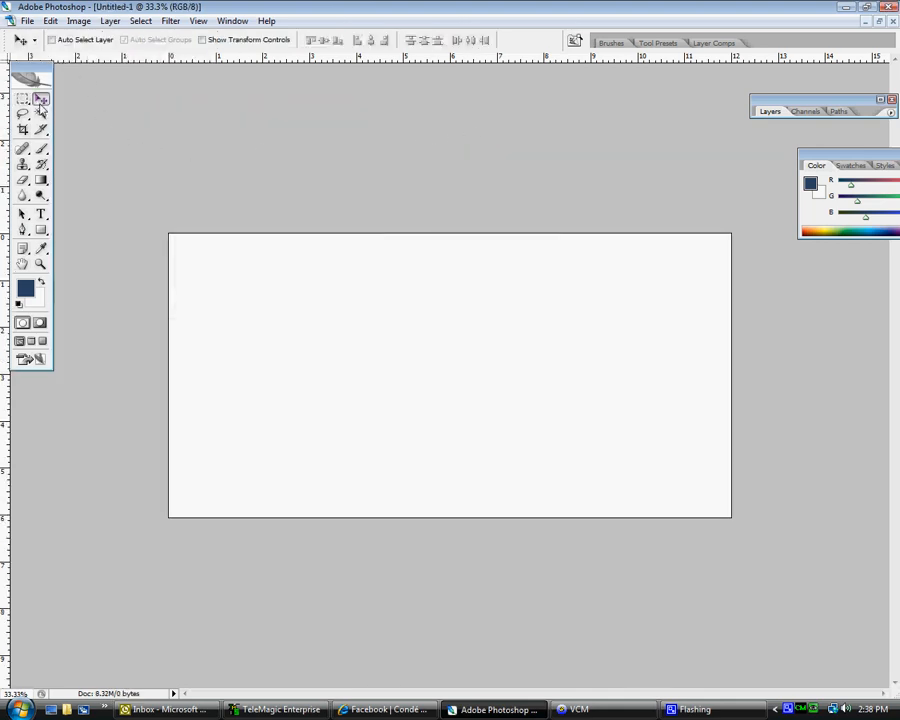
left_click(60, 20)
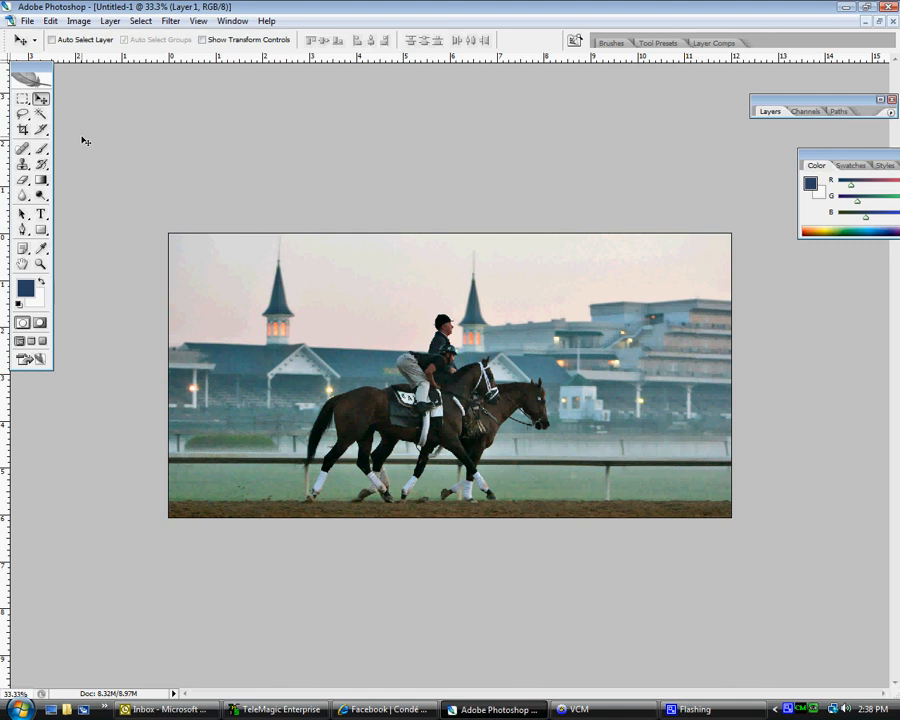
mouse_move(80, 22)
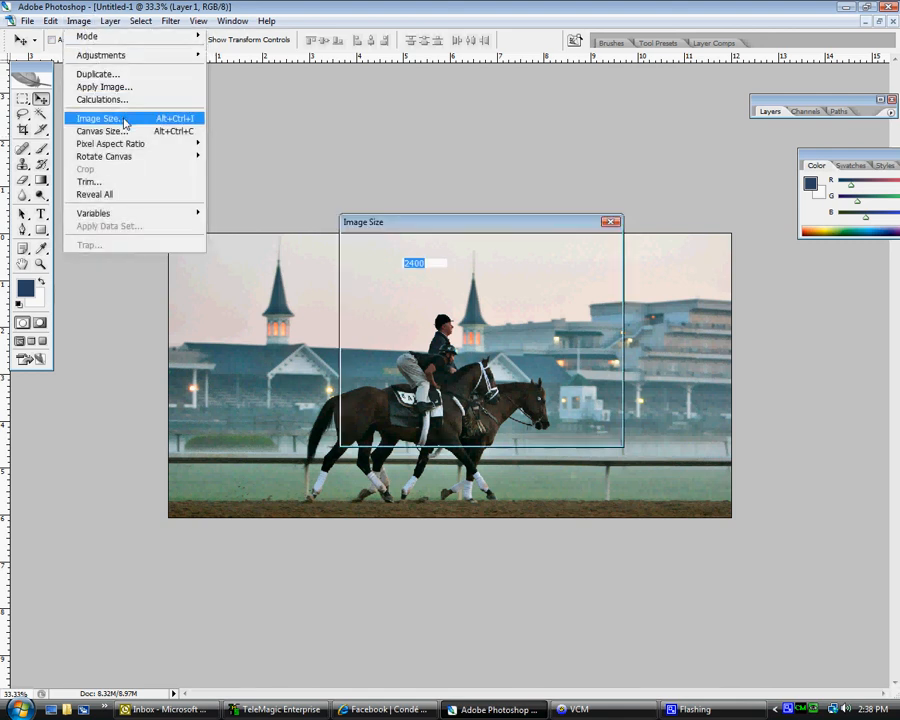
Step: Resize the new document to 12.125 × 6.125 inches (2425 × 1225 px) at 200 ppi
left_click(110, 118)
type("2425")
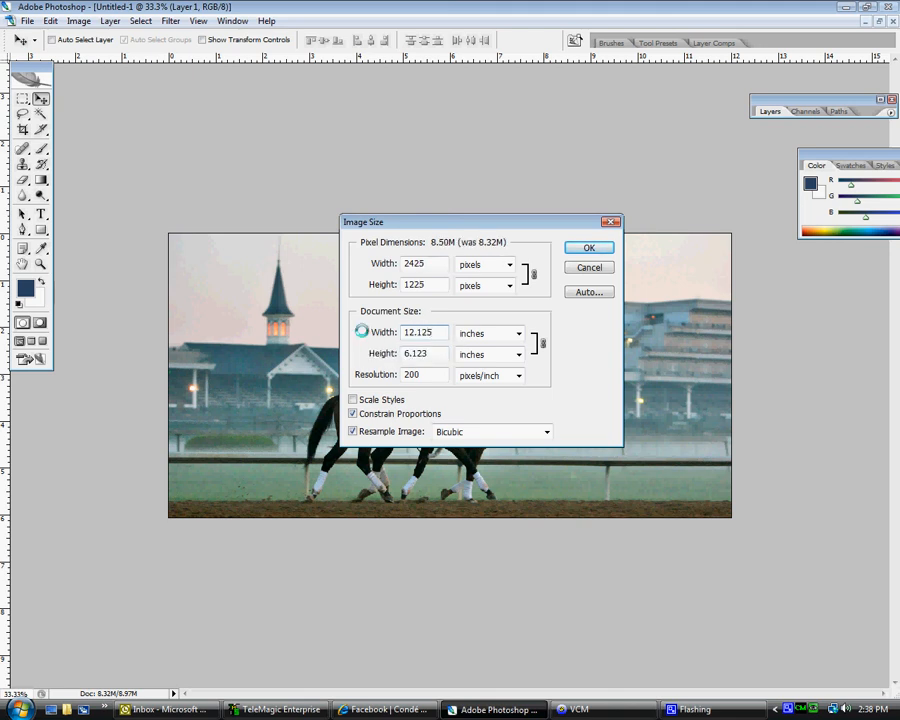
mouse_move(360, 336)
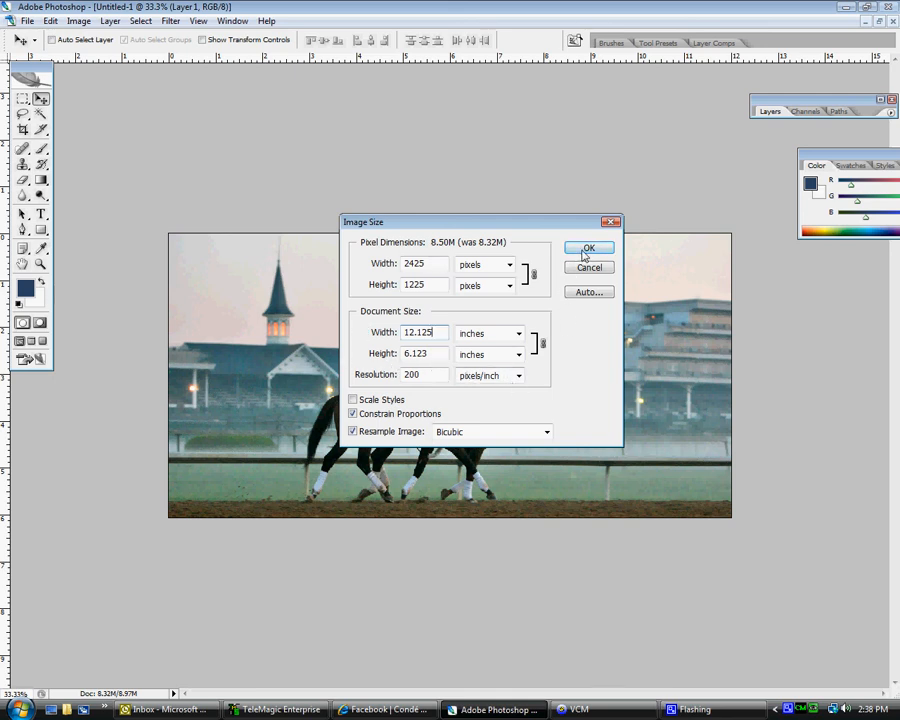
left_click(588, 248)
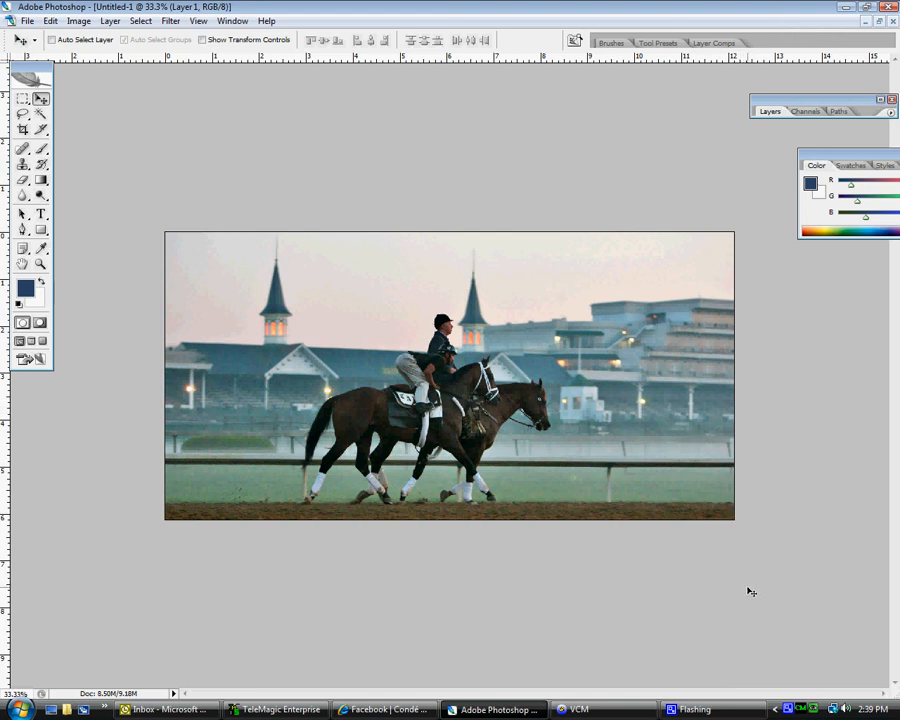
mouse_move(778, 678)
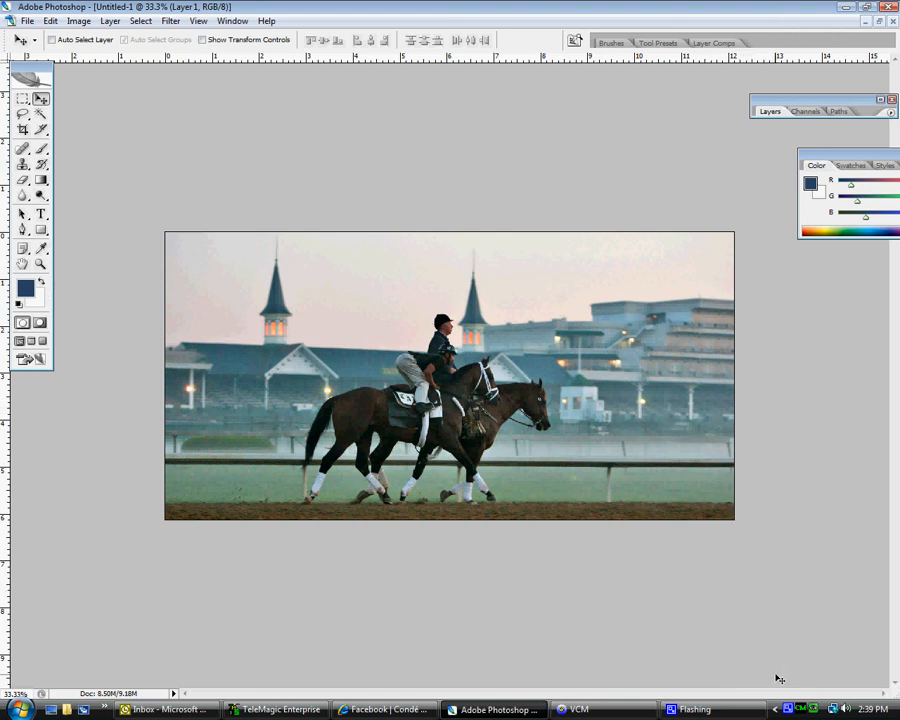